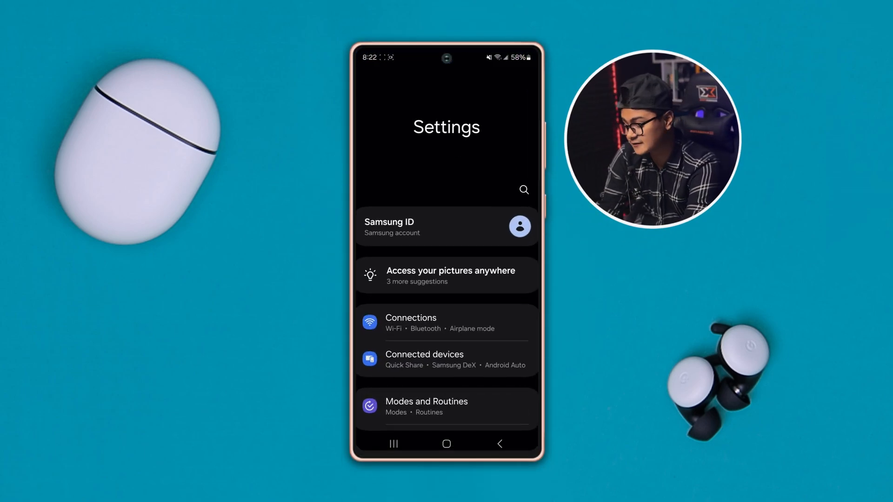
Toggle Wi-Fi scan throttling off and back on in Developer options
scroll(down, 3)
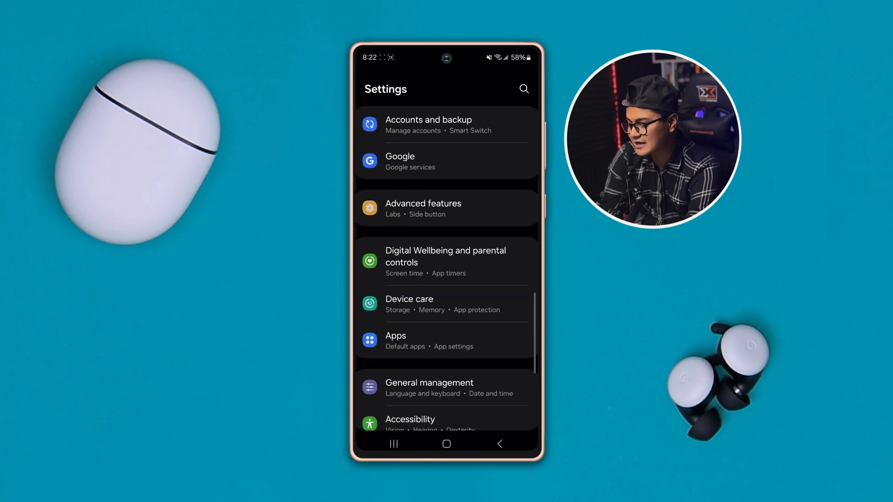
scroll(down, 3)
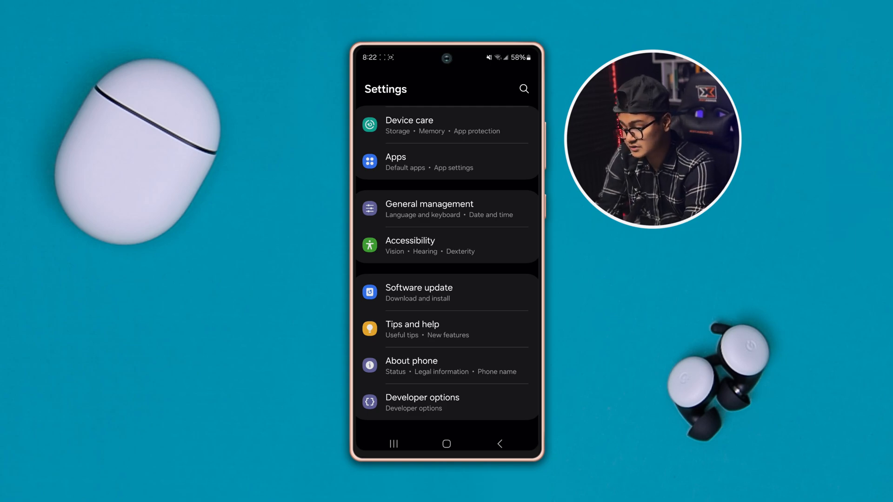
click(423, 398)
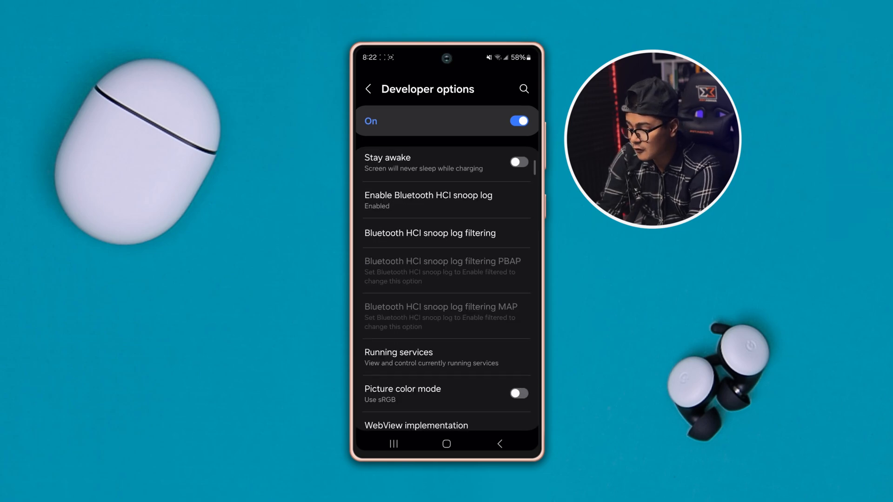
scroll(down, 3)
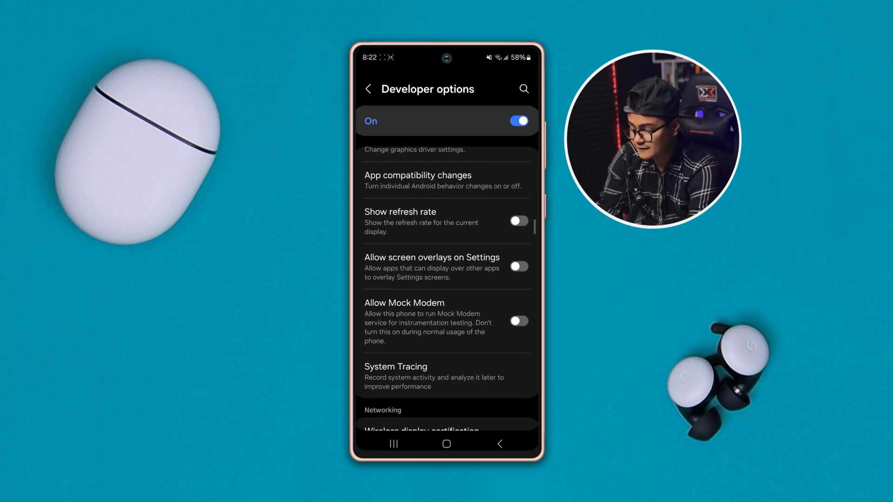
scroll(down, 3)
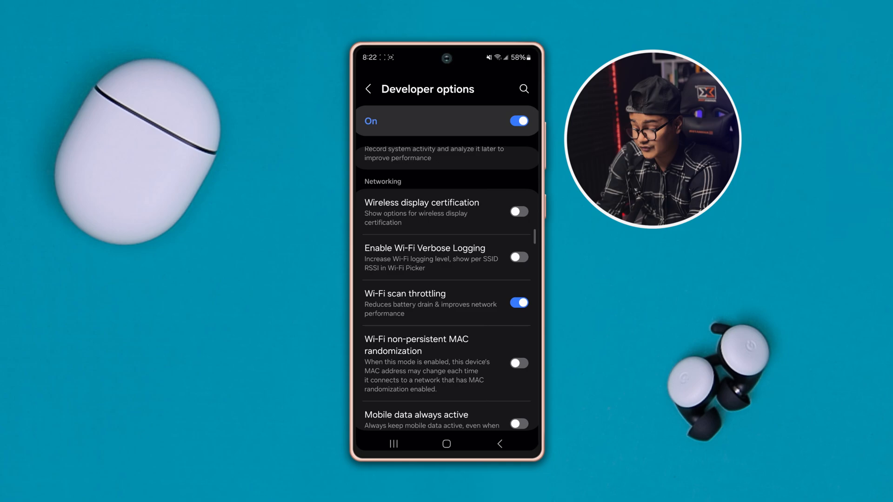
click(519, 302)
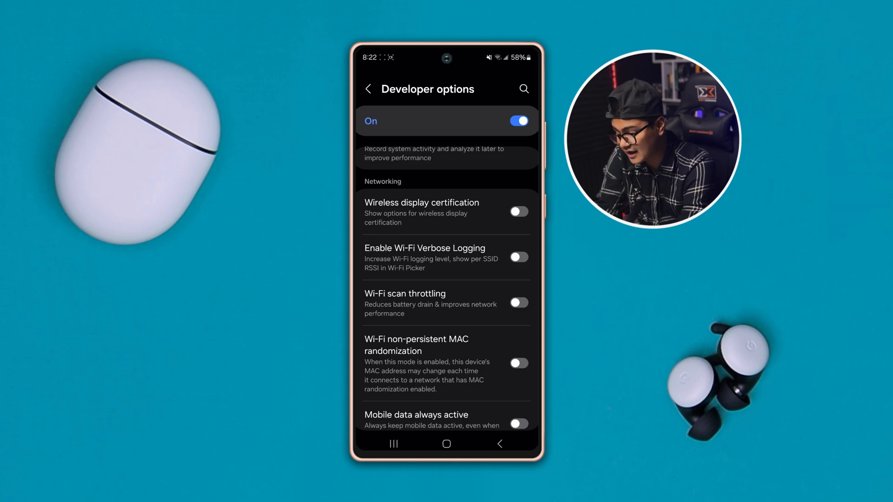
click(519, 303)
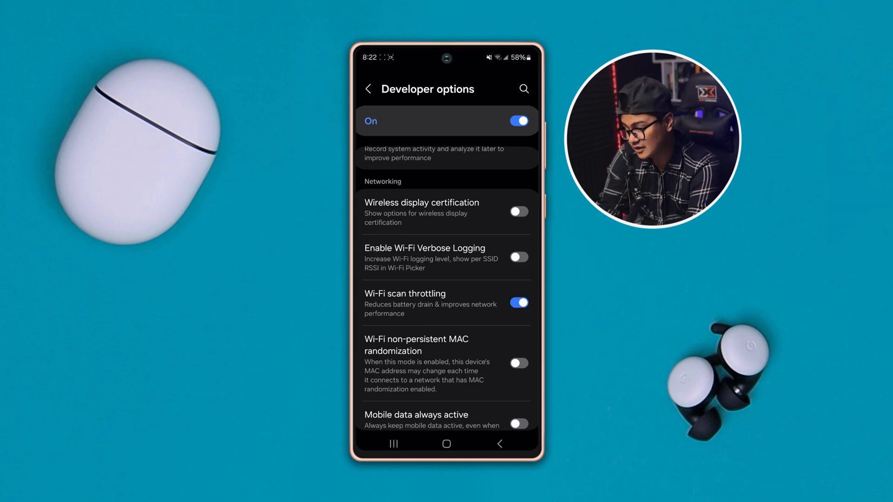
click(367, 89)
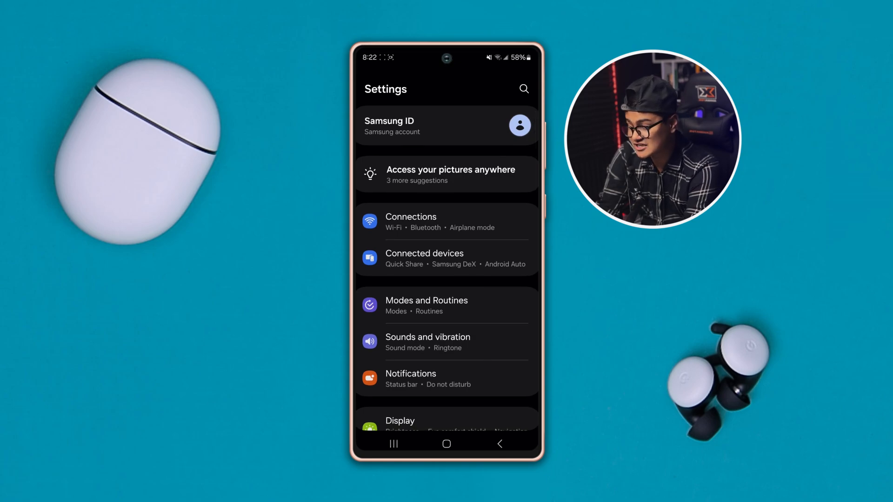
Set Private DNS to the dns.adguard.com provider hostname and return to Connections
click(411, 221)
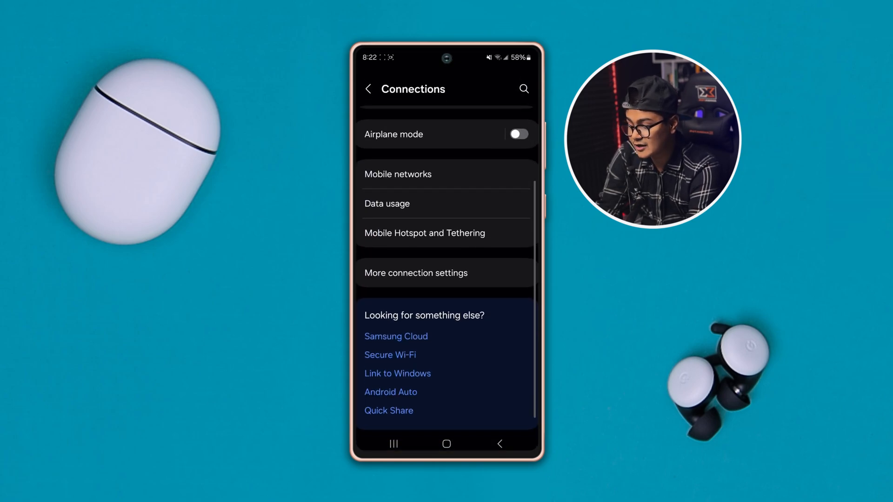
click(416, 273)
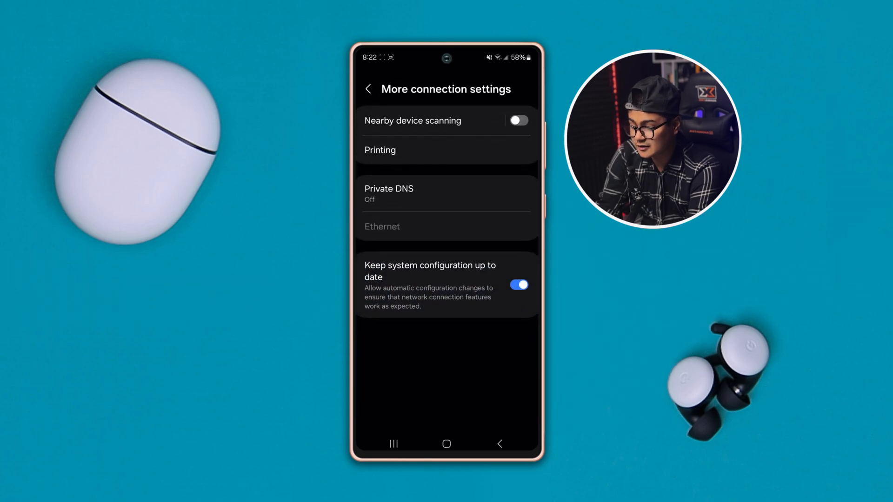
click(388, 192)
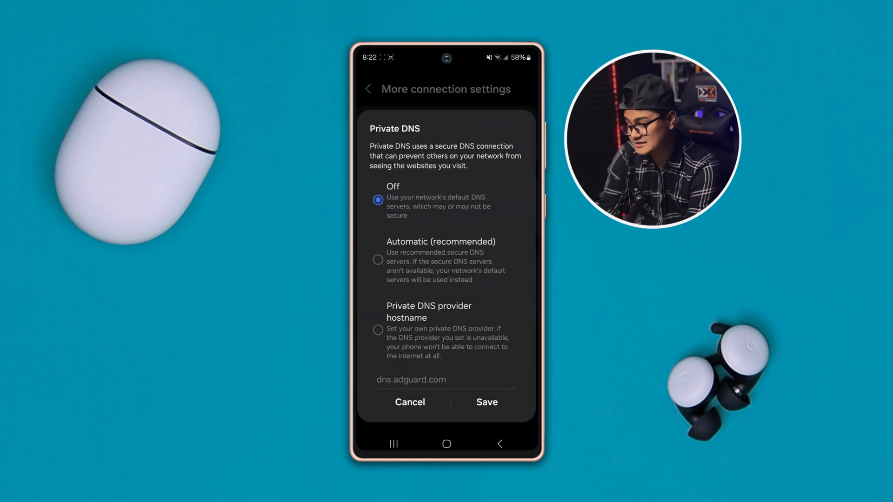
click(377, 342)
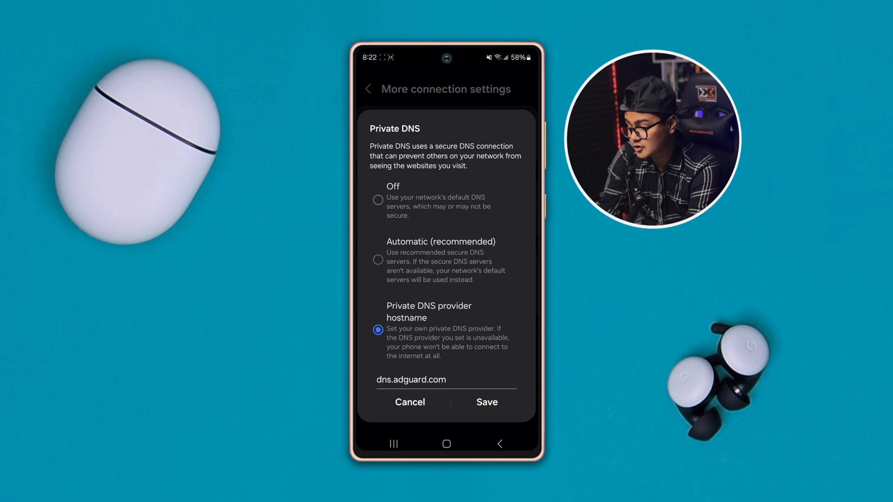
click(487, 402)
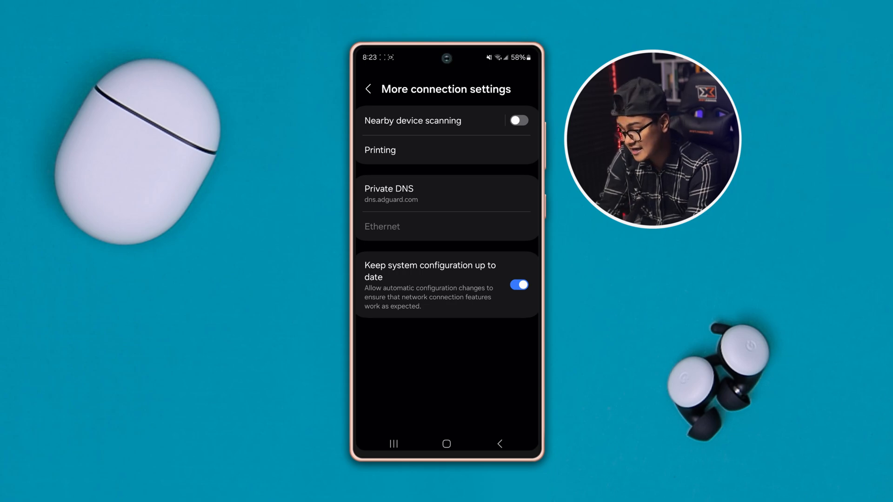
click(368, 89)
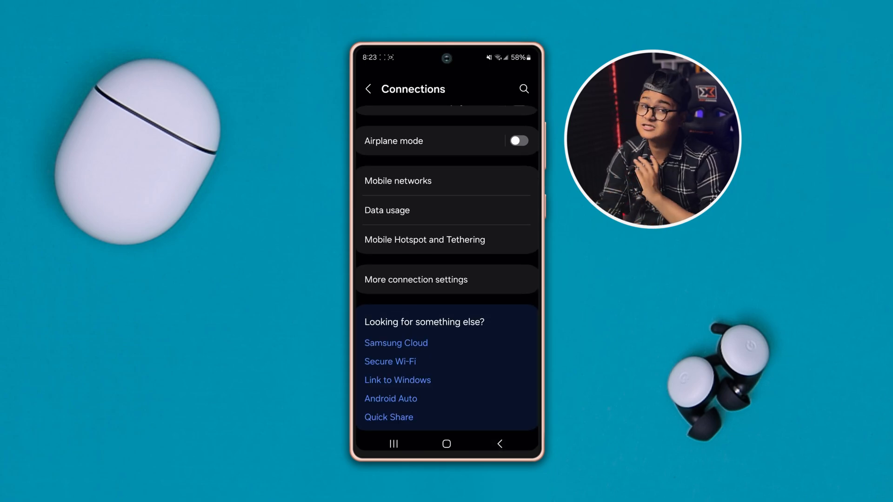
Open the Xp network's expanded details and set its IP settings to Static
scroll(down, 3)
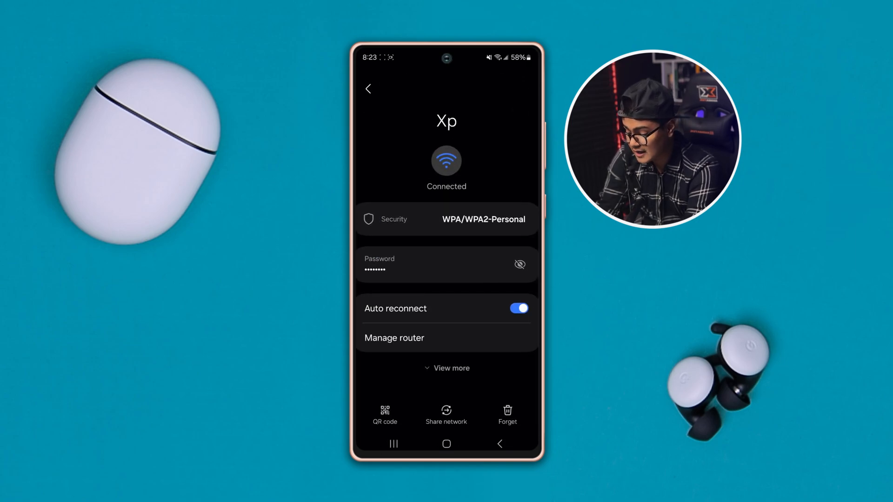
click(446, 368)
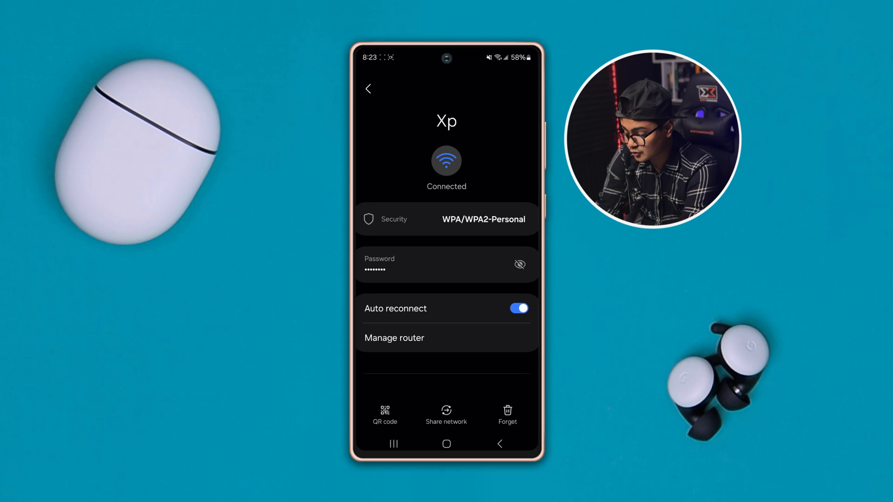
scroll(down, 3)
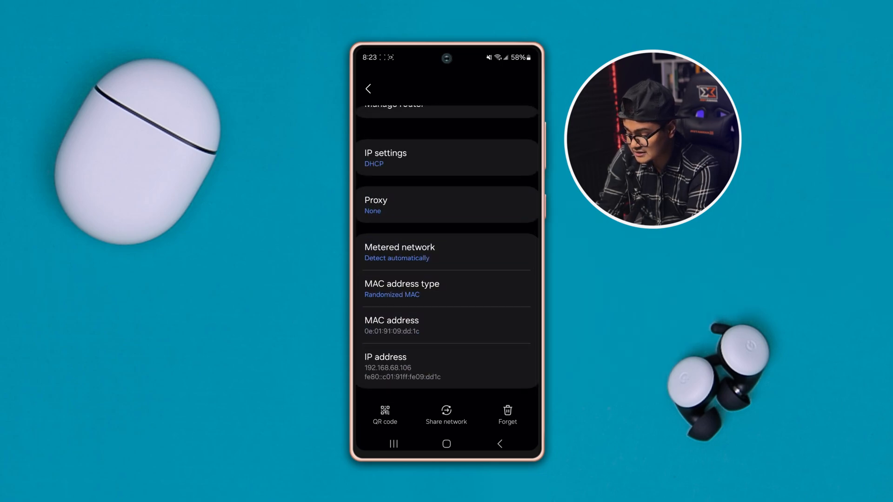
scroll(down, 3)
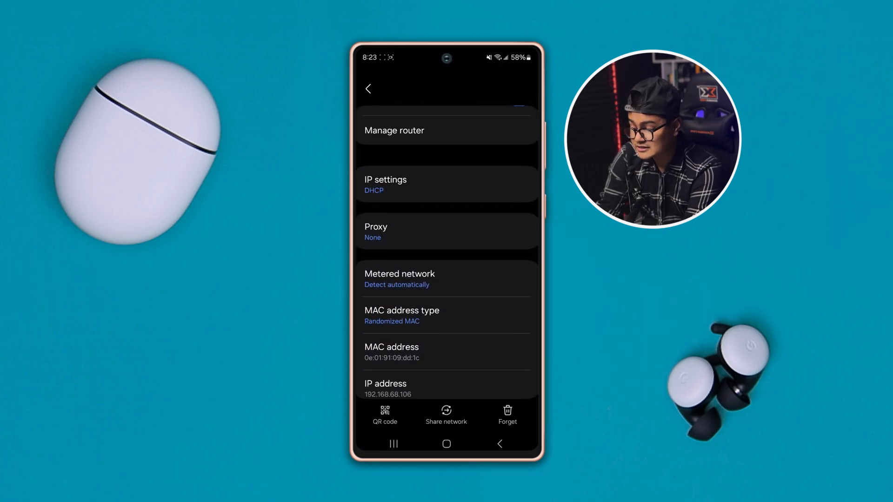
click(385, 184)
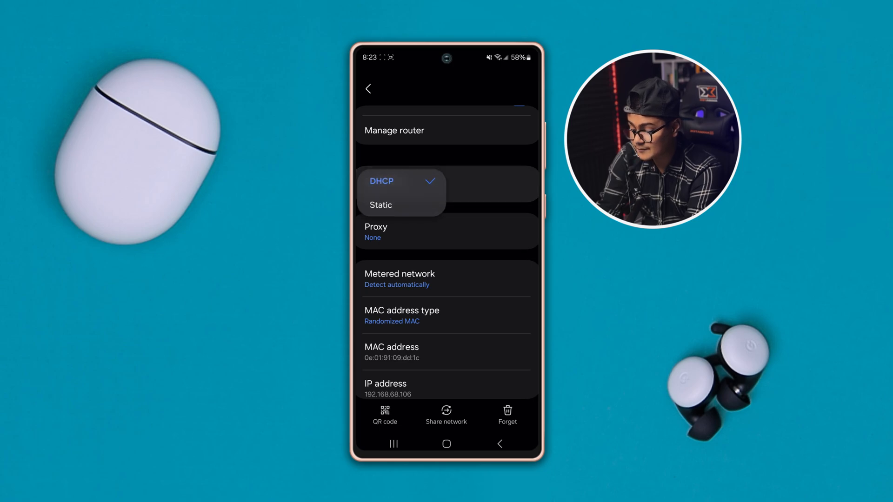
click(381, 205)
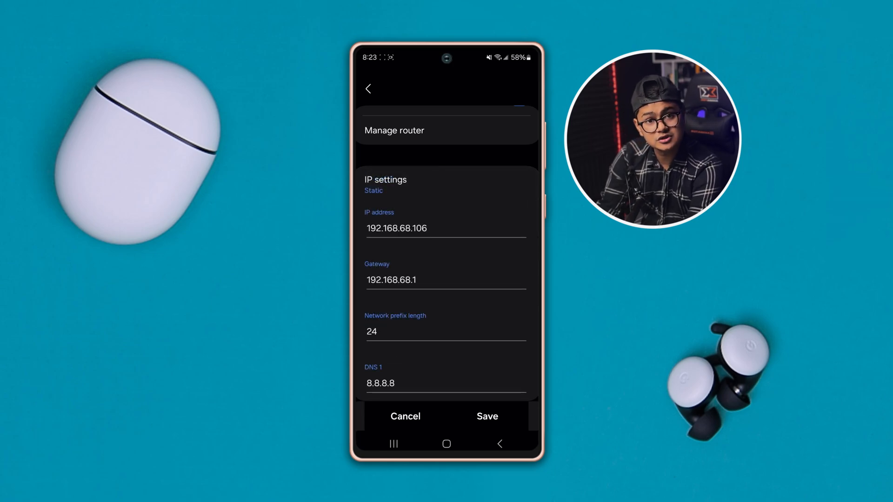
Save Xp's static settings with DNS 1 1.1.1.1 and DNS 2 1.1.0.0, then back out
scroll(down, 3)
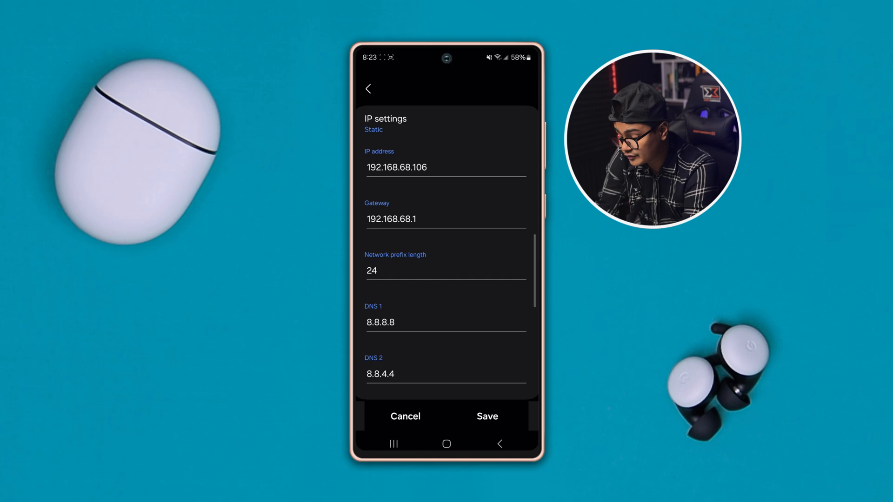
scroll(down, 3)
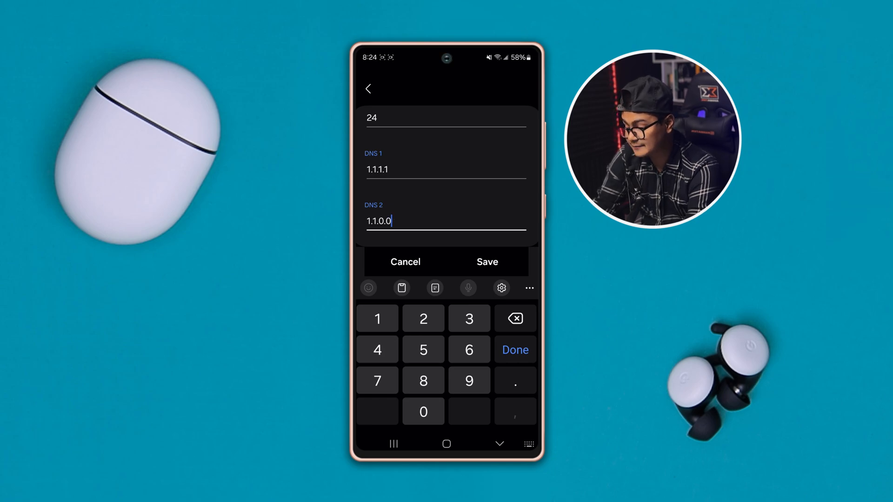
click(515, 350)
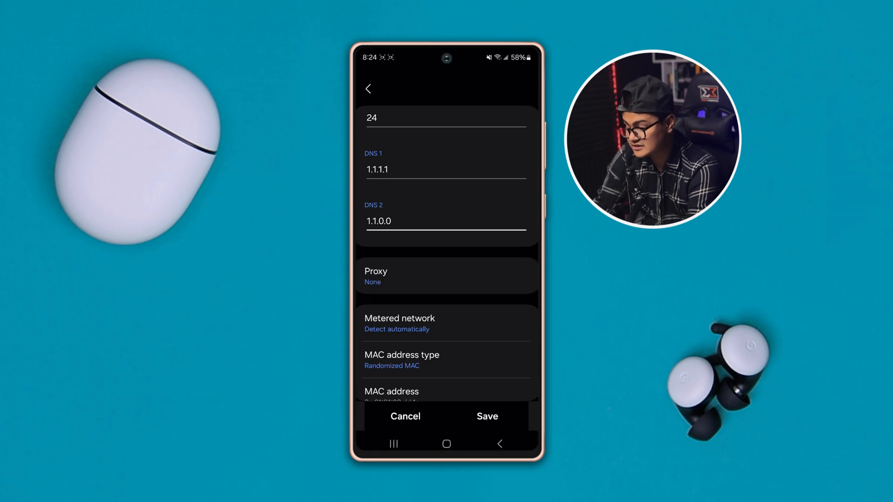
click(499, 444)
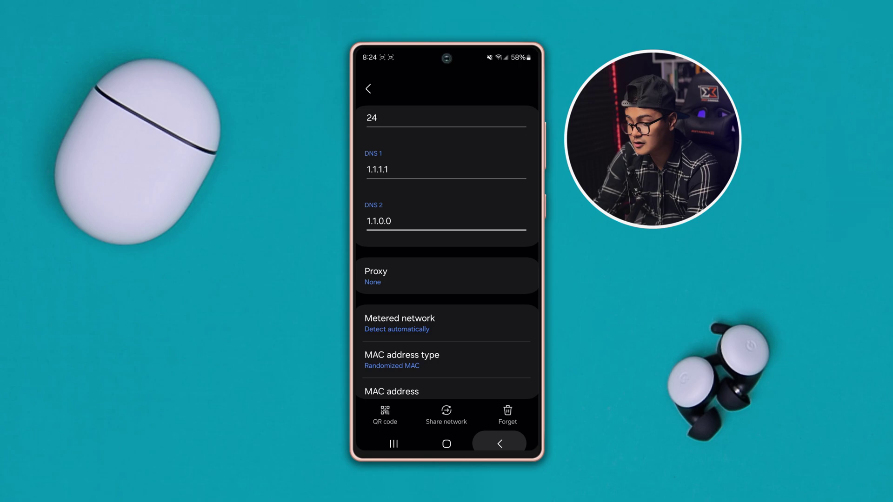
click(368, 89)
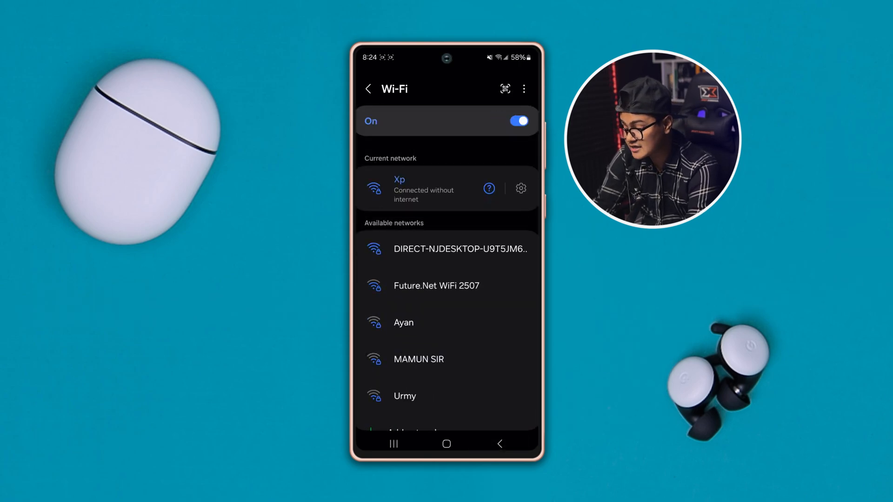
Return to More connection settings and switch on Nearby device scanning
click(447, 445)
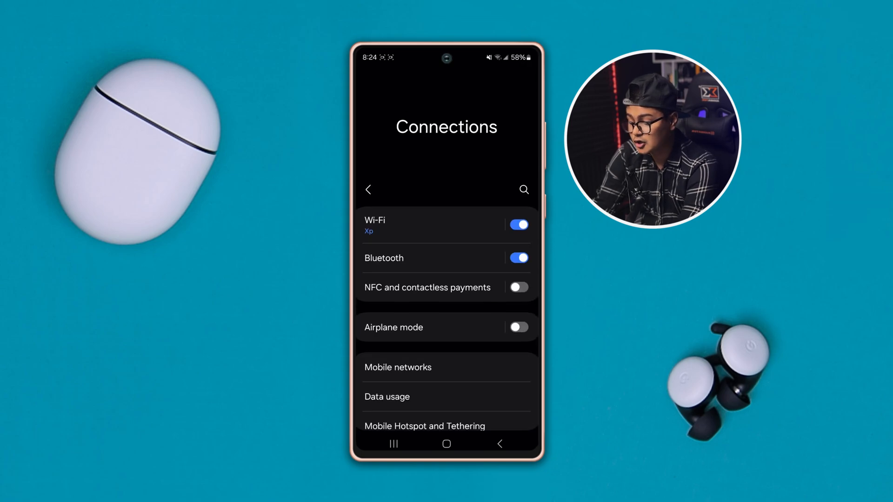
click(369, 190)
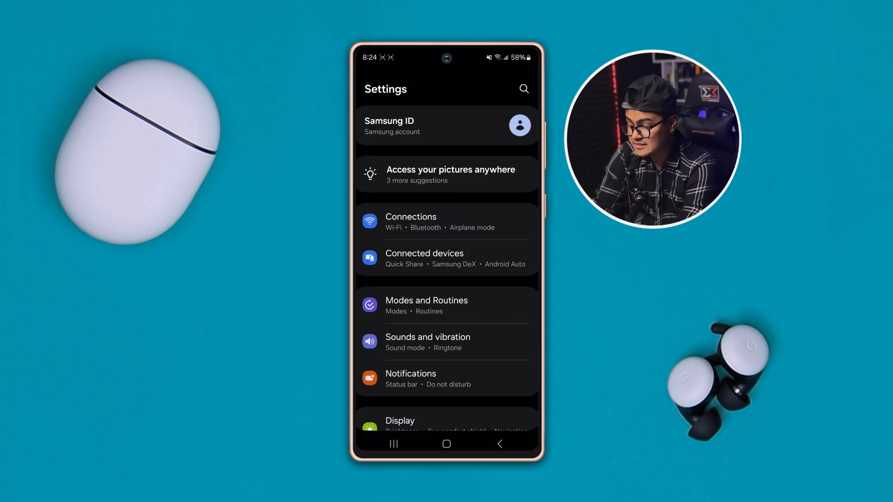
click(411, 222)
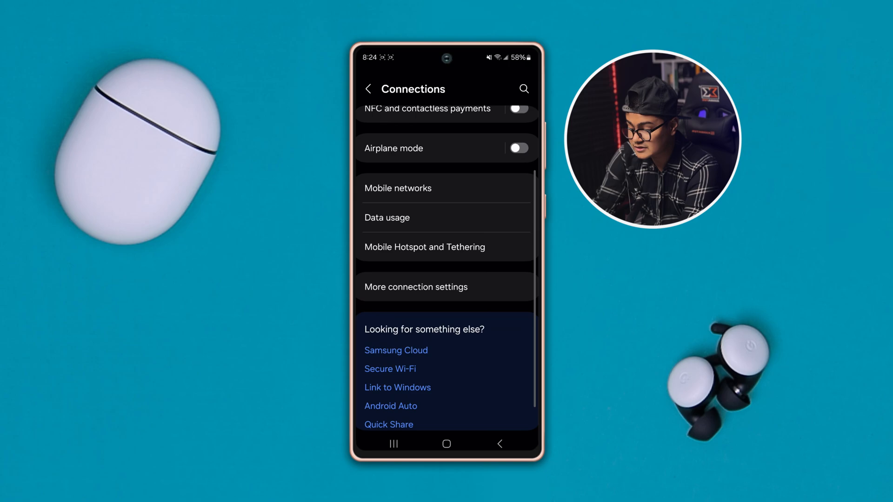
click(416, 287)
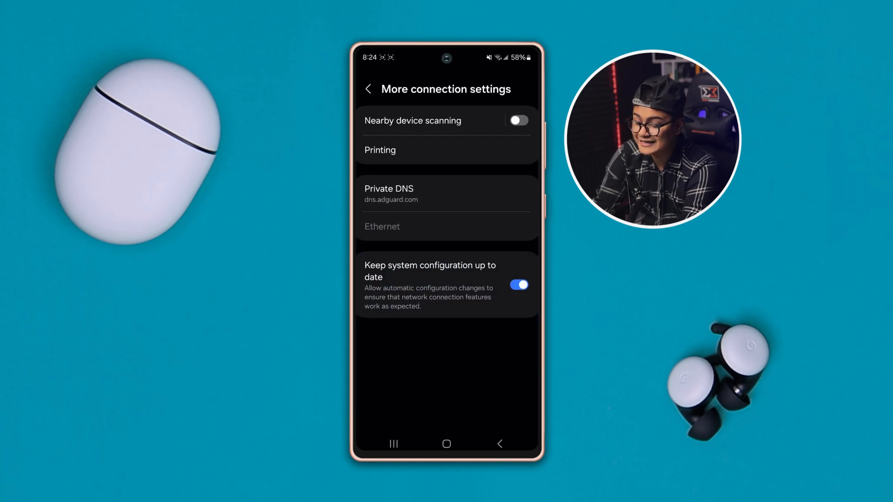
click(519, 120)
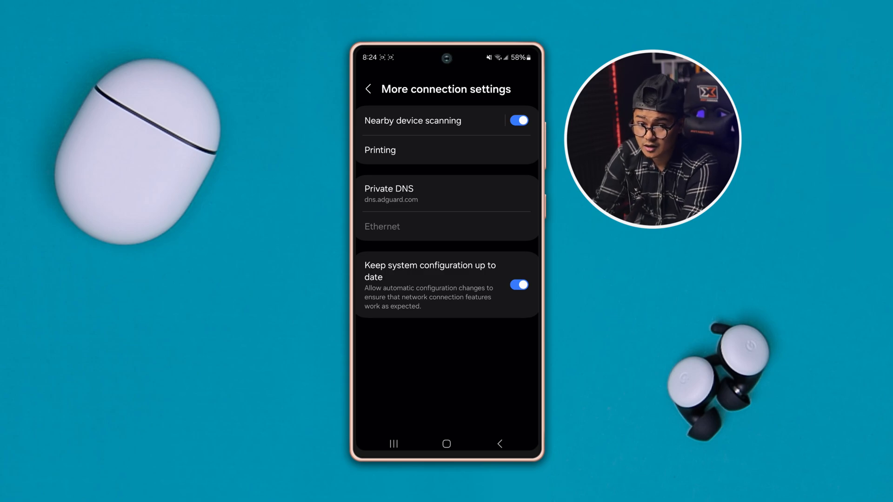